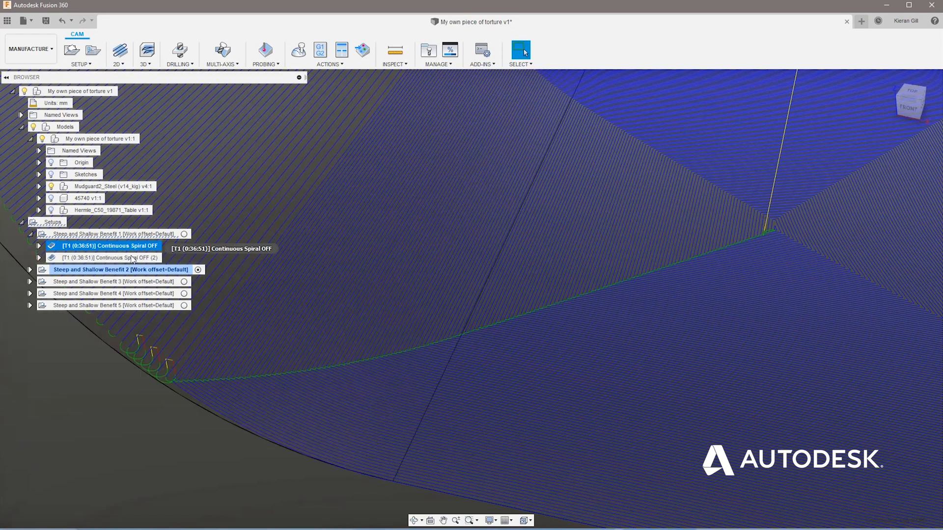
Enable Shallow Passes > Continuous on Continuous Spiral OFF (2), regenerate, and view its toolpath.
{"action": "double_click", "coordinate": [108, 246]}
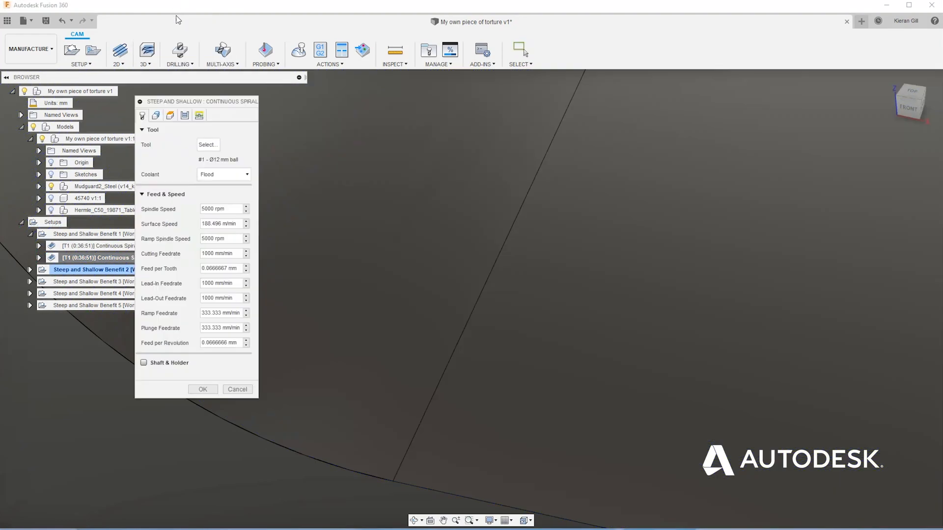
{"action": "left_click", "coordinate": [185, 115]}
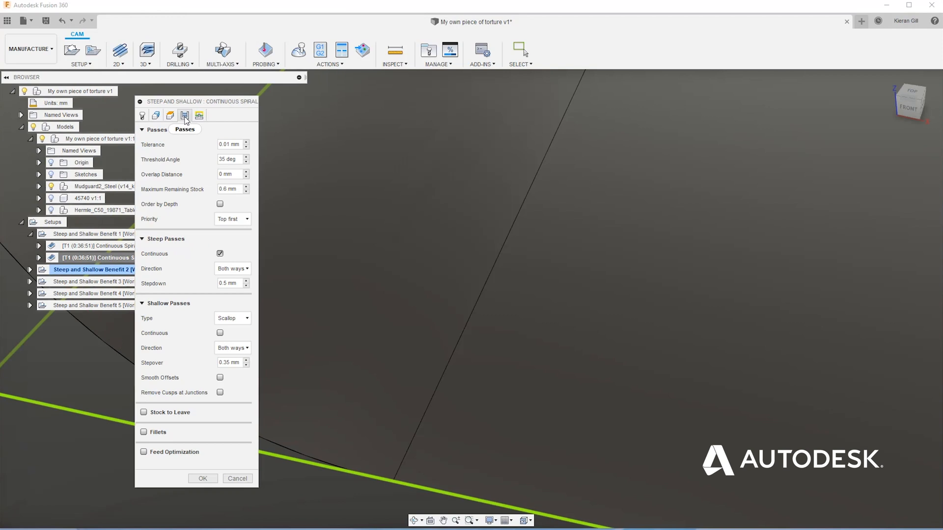
{"action": "mouse_move", "coordinate": [220, 333]}
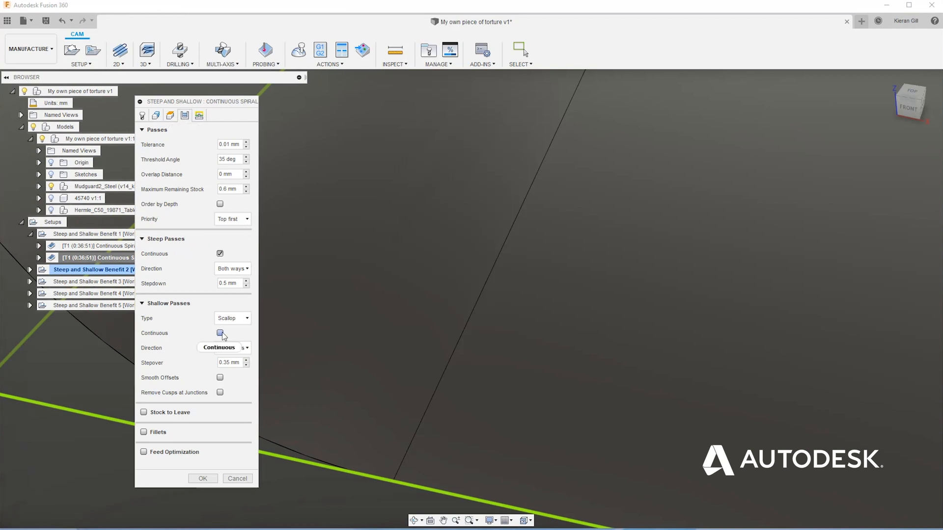
{"action": "mouse_move", "coordinate": [220, 334]}
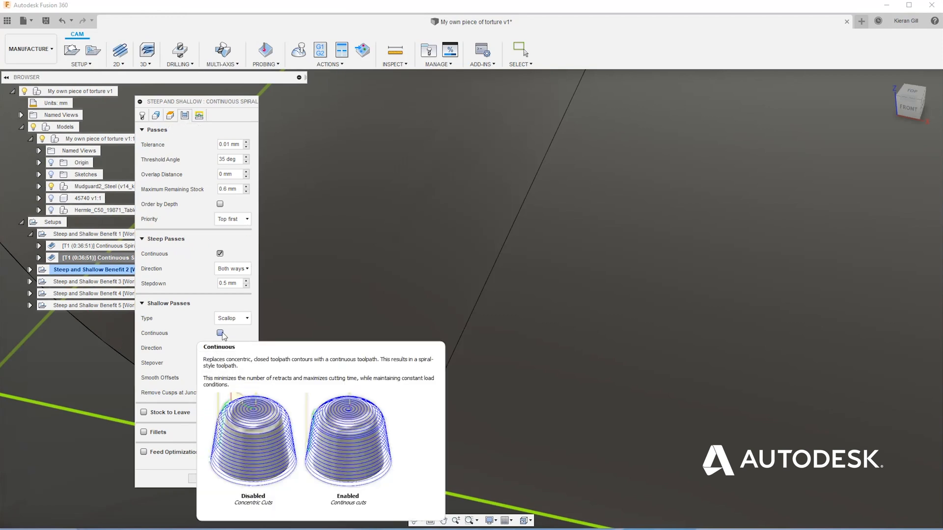
{"action": "left_click", "coordinate": [219, 334]}
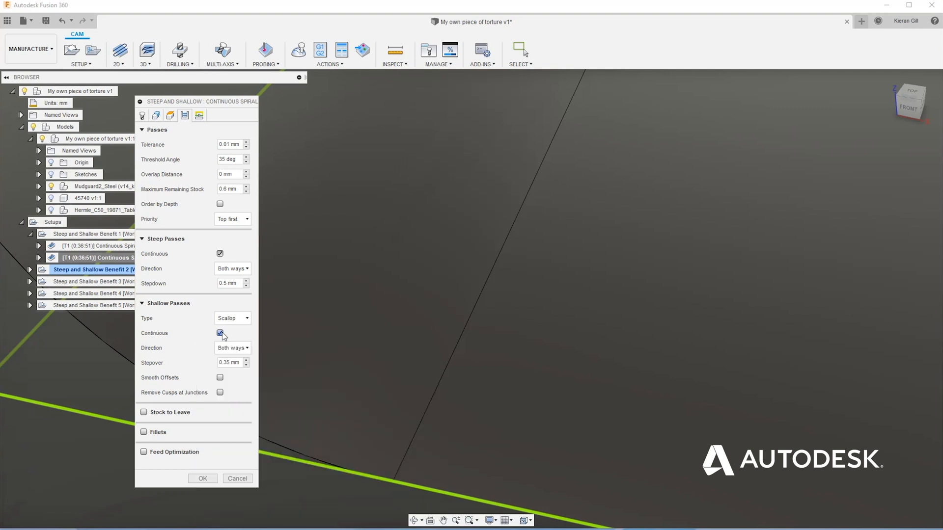
{"action": "left_click", "coordinate": [202, 478]}
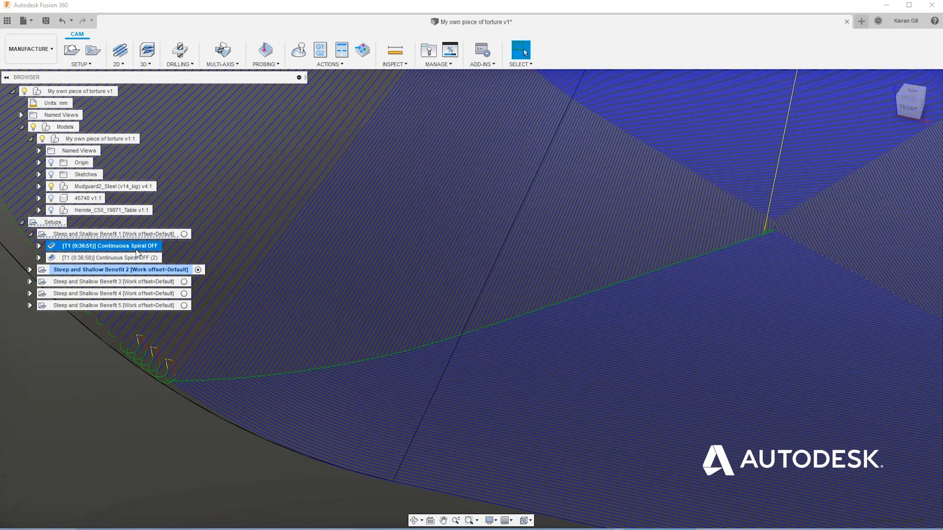
{"action": "mouse_move", "coordinate": [138, 257]}
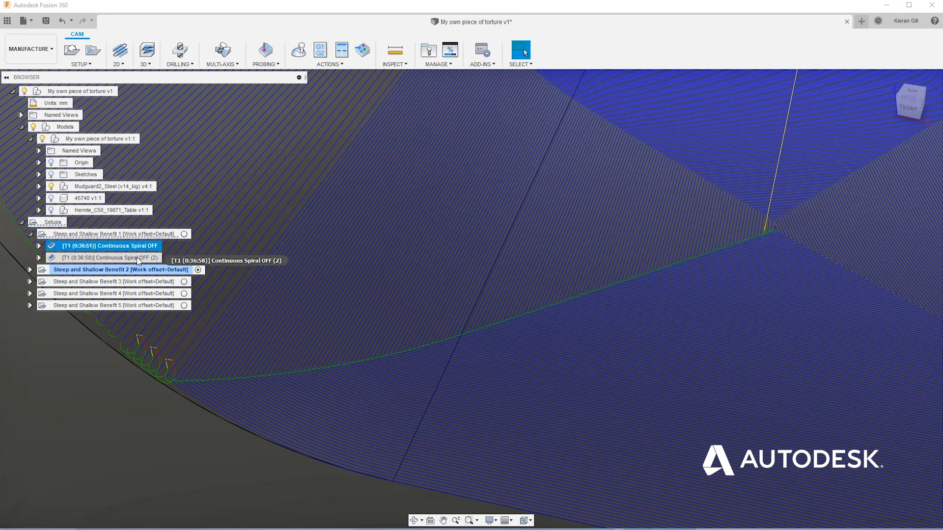
{"action": "left_click", "coordinate": [111, 258]}
{"action": "type", "text": "Smooth Offsets"}
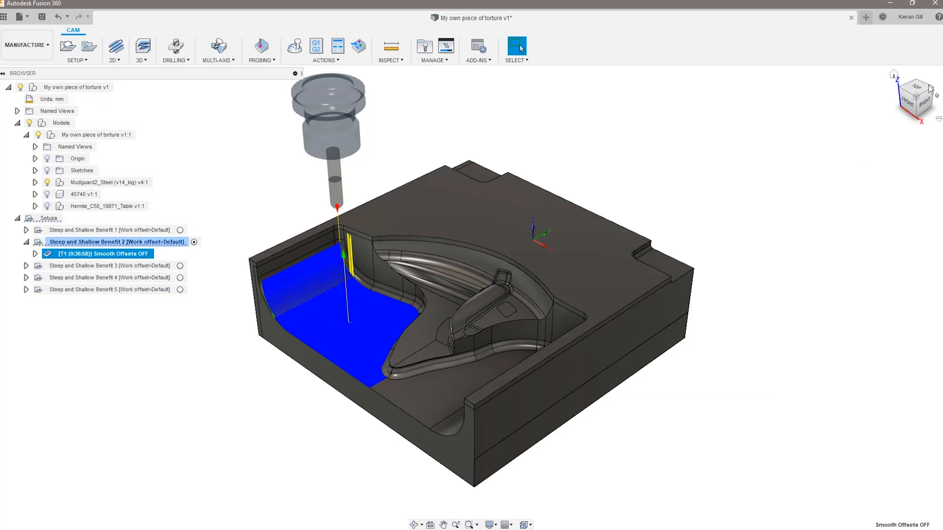
Select the Smooth Offsets OFF operation to duplicate it.
{"action": "left_click", "coordinate": [915, 96]}
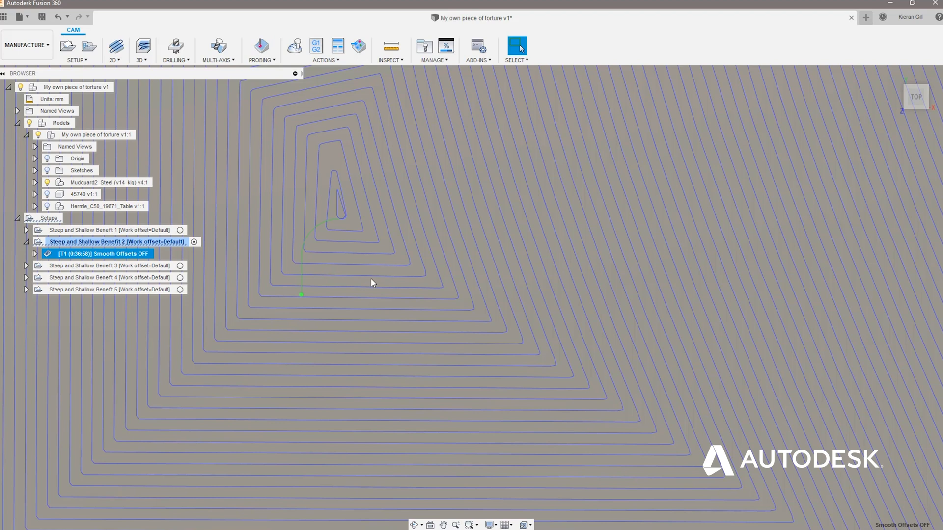
{"action": "mouse_move", "coordinate": [102, 253]}
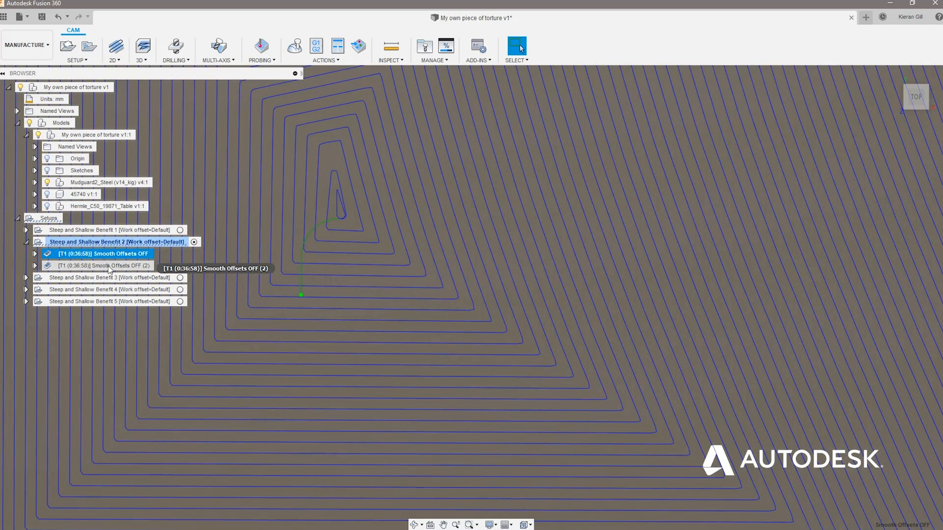
Enable Smooth Offsets on Smooth Offsets OFF (2), regenerate, then show the original sharp-cornered toolpath.
{"action": "double_click", "coordinate": [98, 266]}
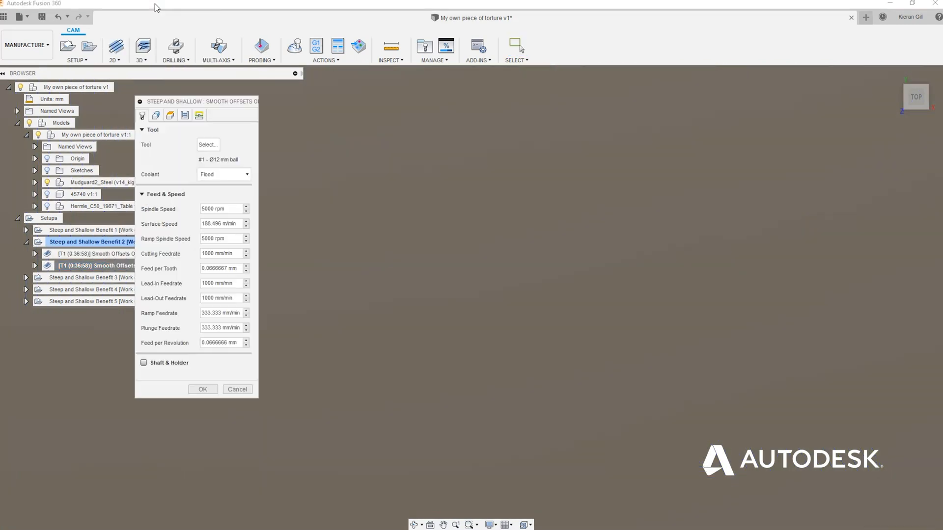
{"action": "left_click", "coordinate": [184, 116]}
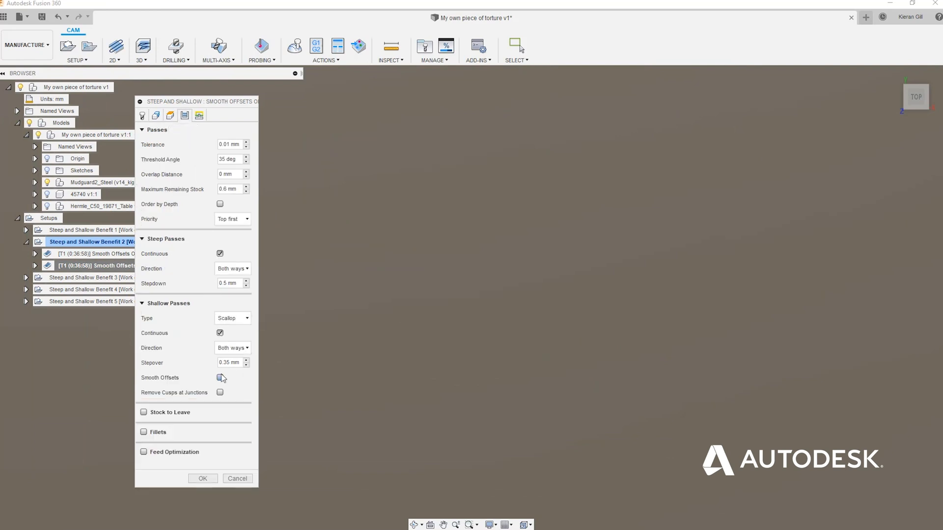
{"action": "mouse_move", "coordinate": [220, 377]}
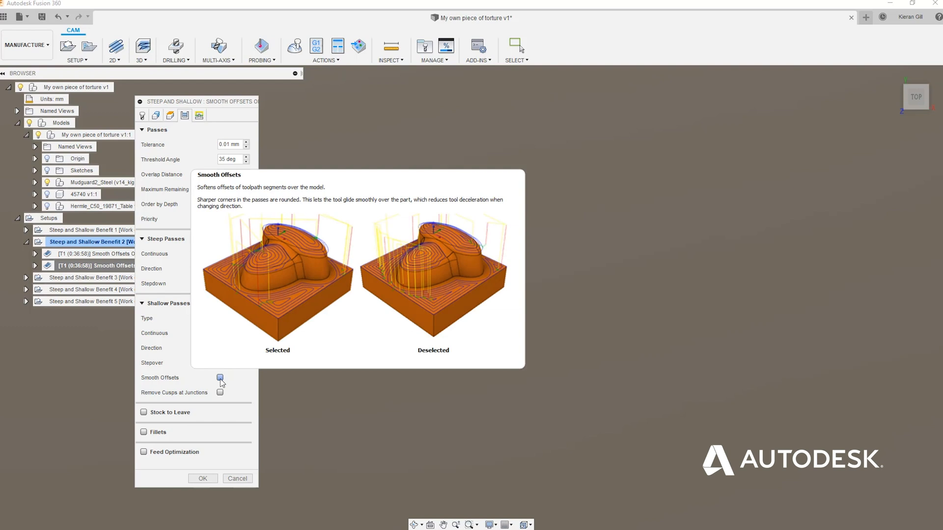
{"action": "left_click", "coordinate": [220, 377]}
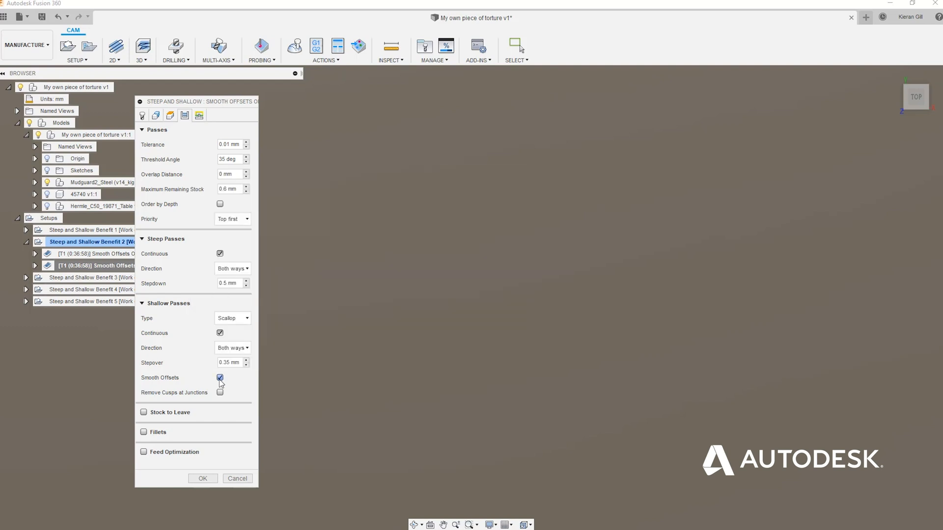
{"action": "left_click", "coordinate": [202, 478]}
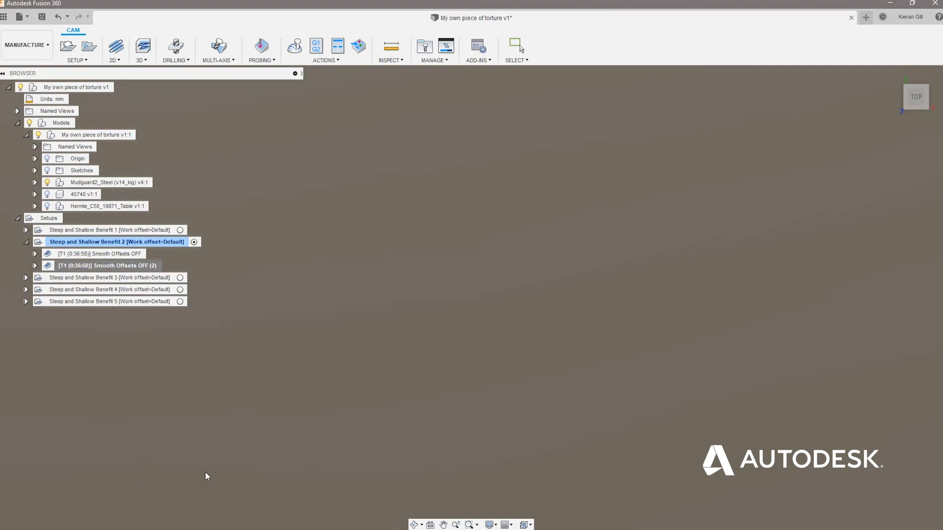
{"action": "left_click", "coordinate": [102, 253]}
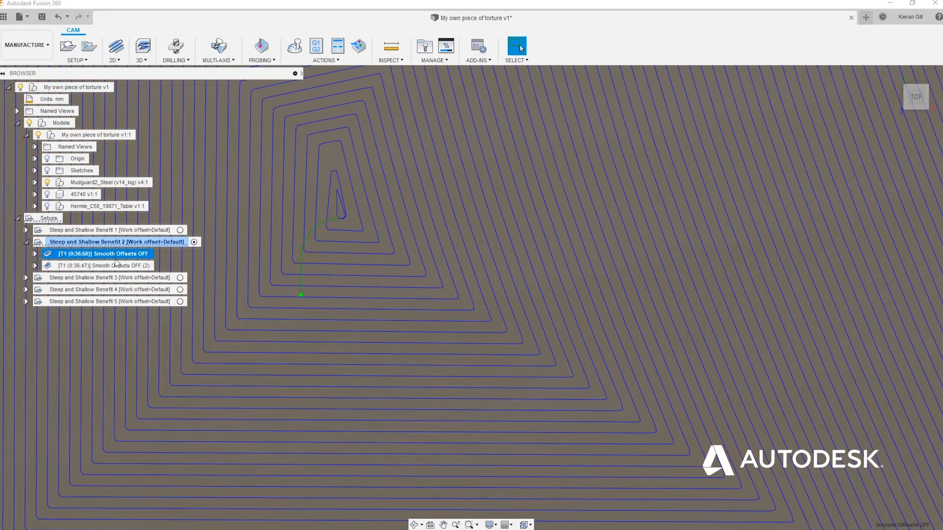
View the smoothed toolpath, review the third copy's Passes settings, then show Smooth Offsets OFF (2) again.
{"action": "left_click", "coordinate": [105, 265]}
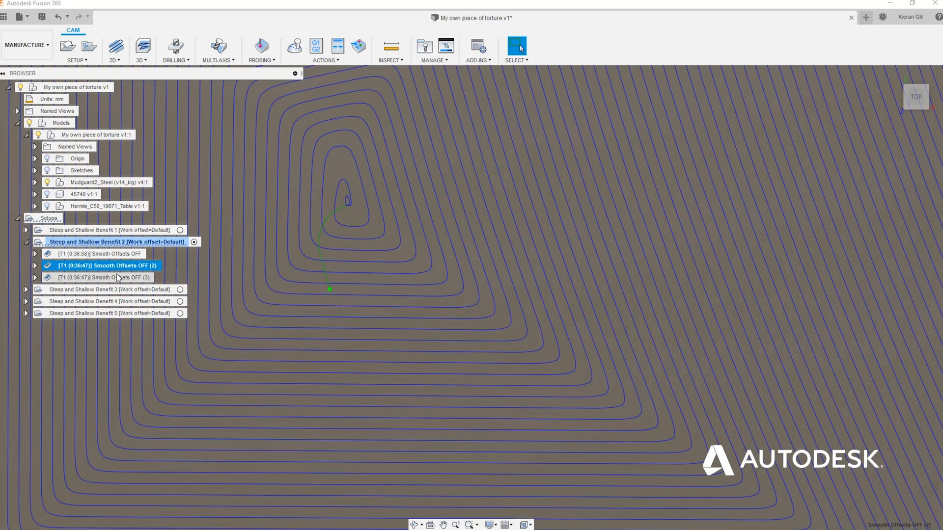
{"action": "right_click", "coordinate": [105, 277]}
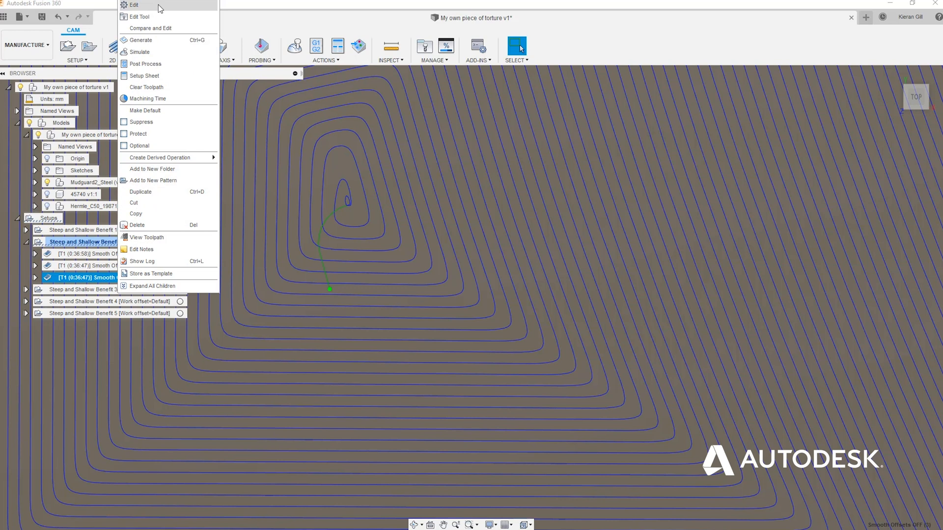
{"action": "left_click", "coordinate": [133, 5]}
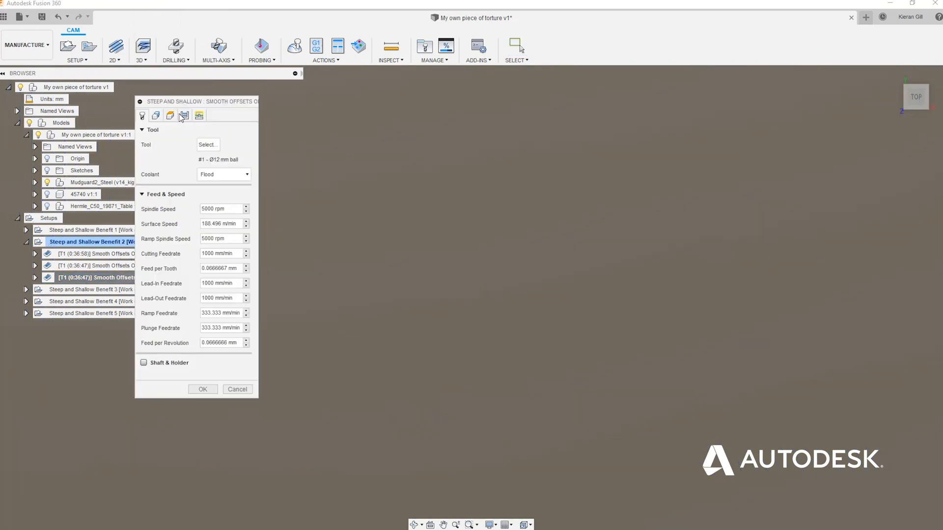
{"action": "left_click", "coordinate": [184, 116]}
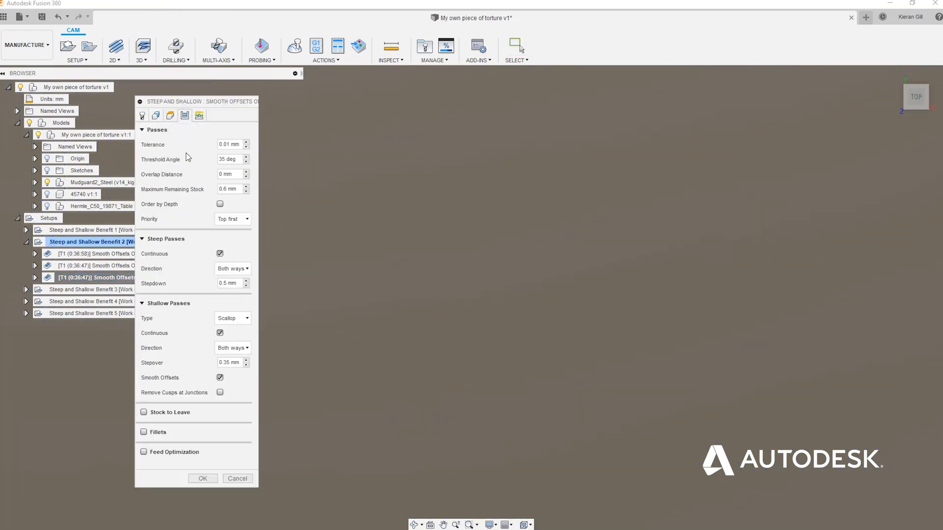
{"action": "mouse_move", "coordinate": [220, 393]}
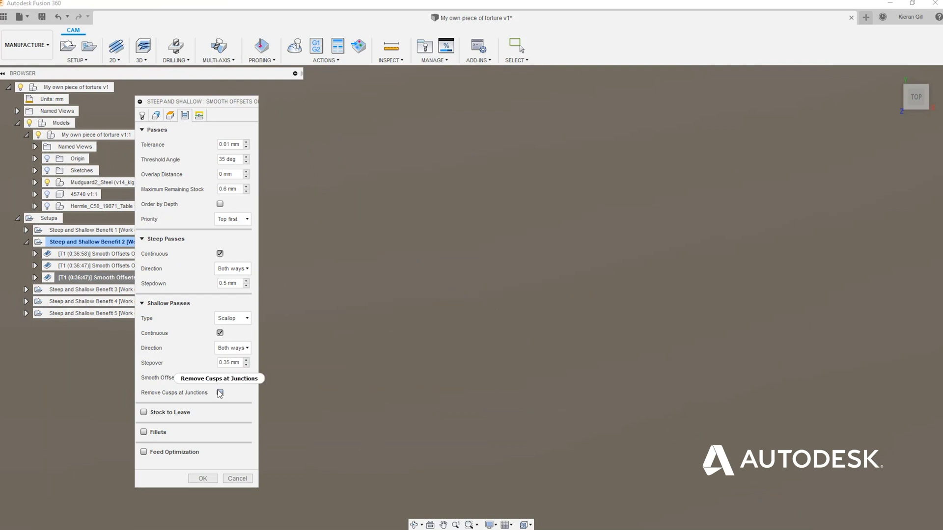
{"action": "mouse_move", "coordinate": [220, 392]}
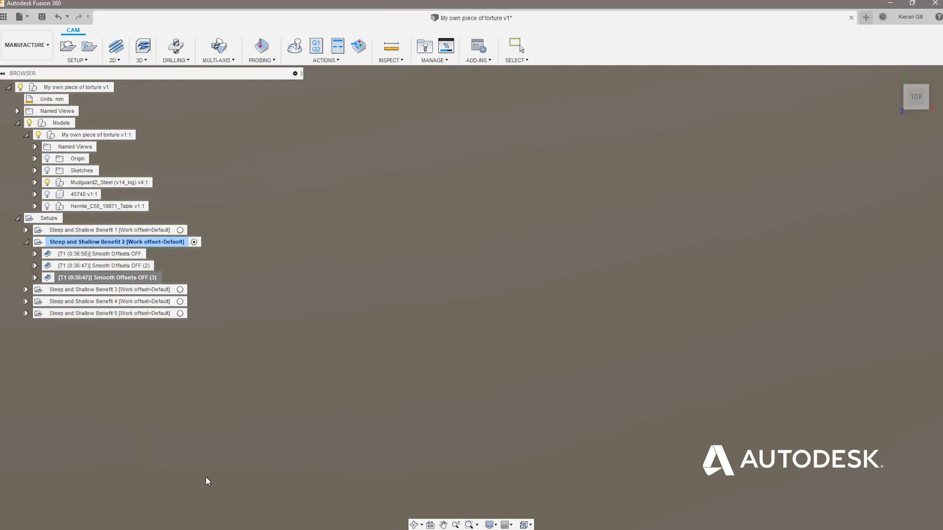
{"action": "left_click", "coordinate": [108, 265]}
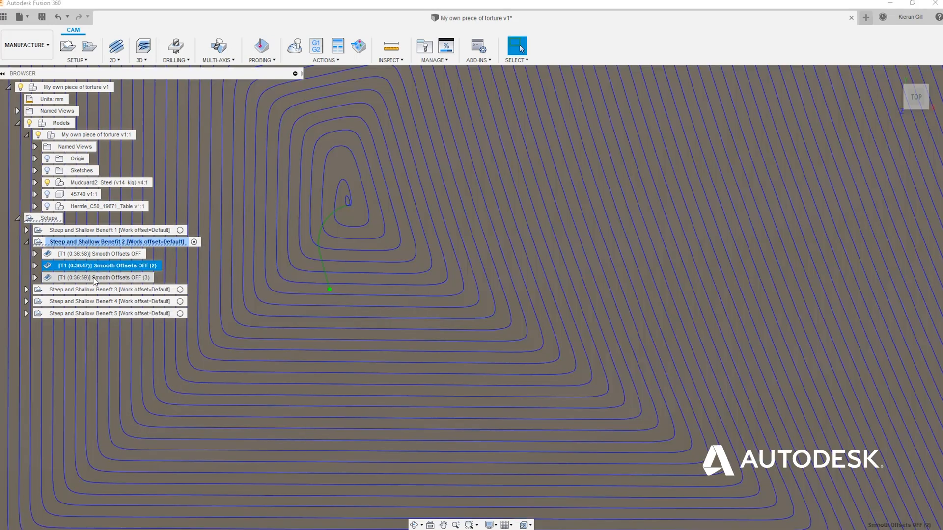
Display the Constant Overlap OFF toolpath and orbit to look at the wall.
{"action": "left_click", "coordinate": [102, 277]}
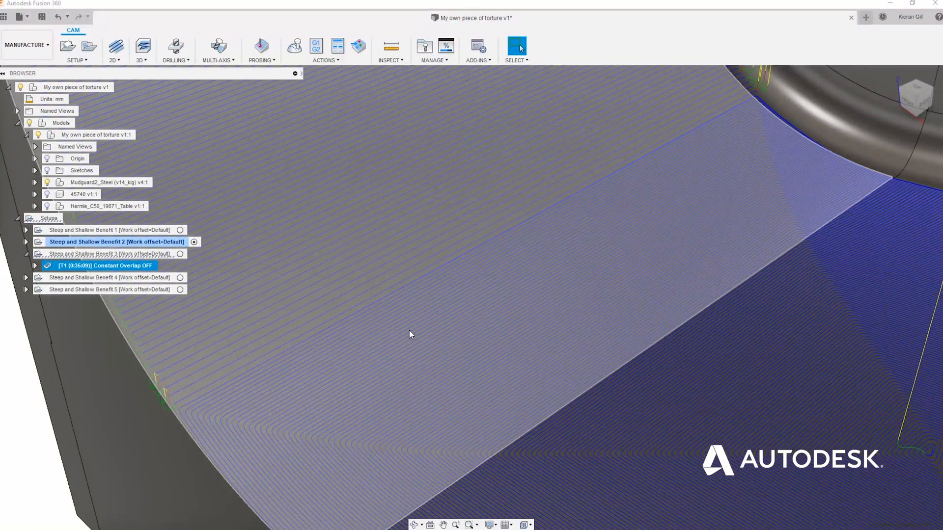
{"action": "left_click_drag", "start_coordinate": [411, 334], "coordinate": [450, 337]}
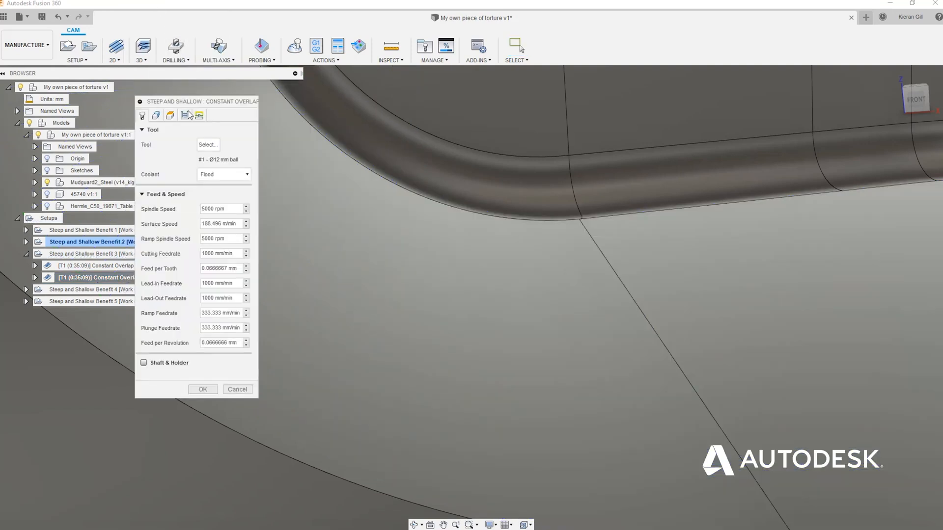
Regenerate Constant Overlap OFF (2), then compare its toolpath with the original Constant Overlap OFF.
{"action": "left_click", "coordinate": [185, 114]}
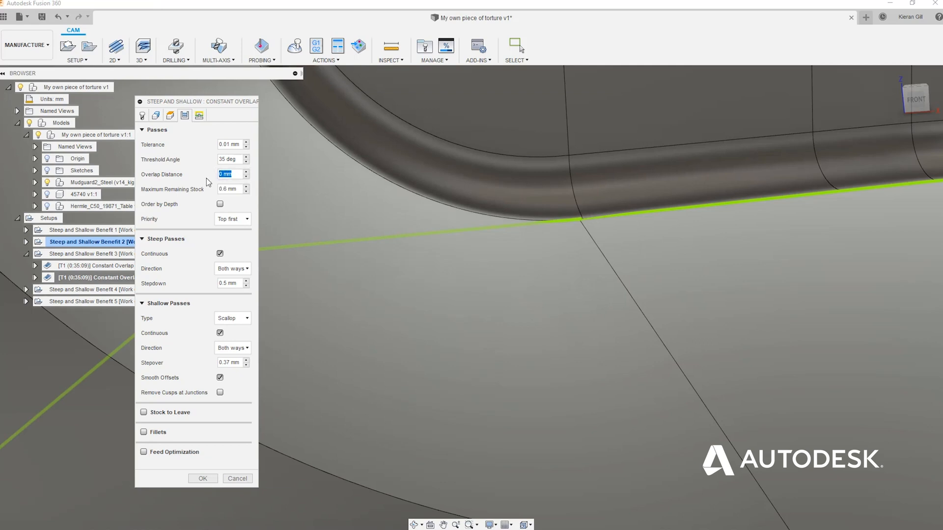
{"action": "left_click", "coordinate": [203, 478]}
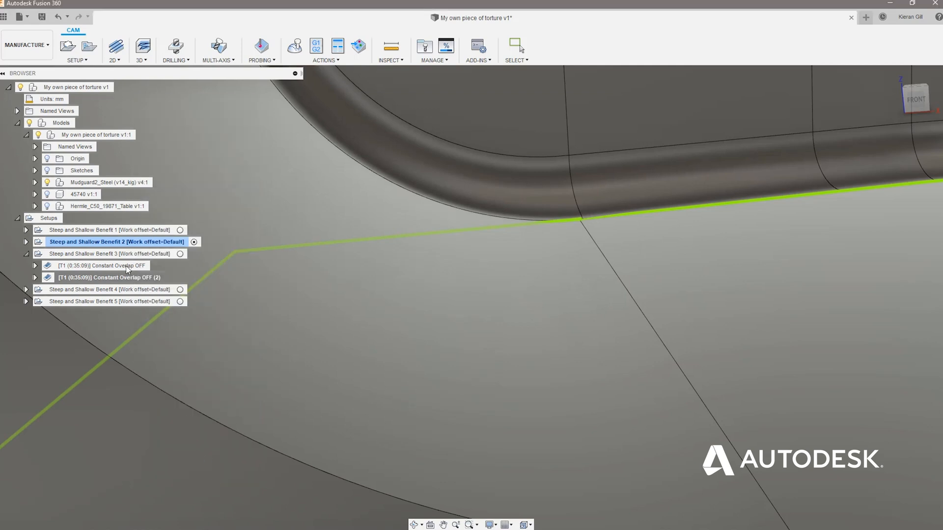
{"action": "left_click", "coordinate": [102, 266]}
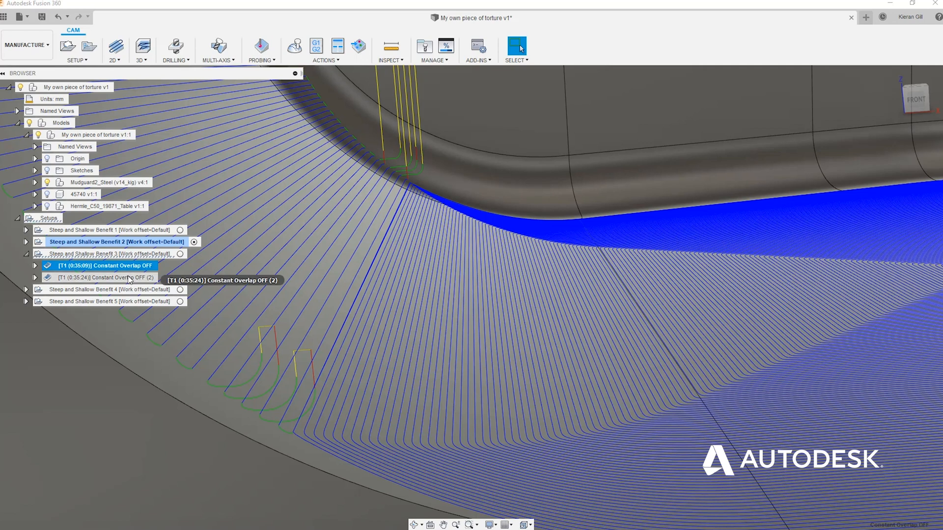
{"action": "left_click", "coordinate": [103, 277]}
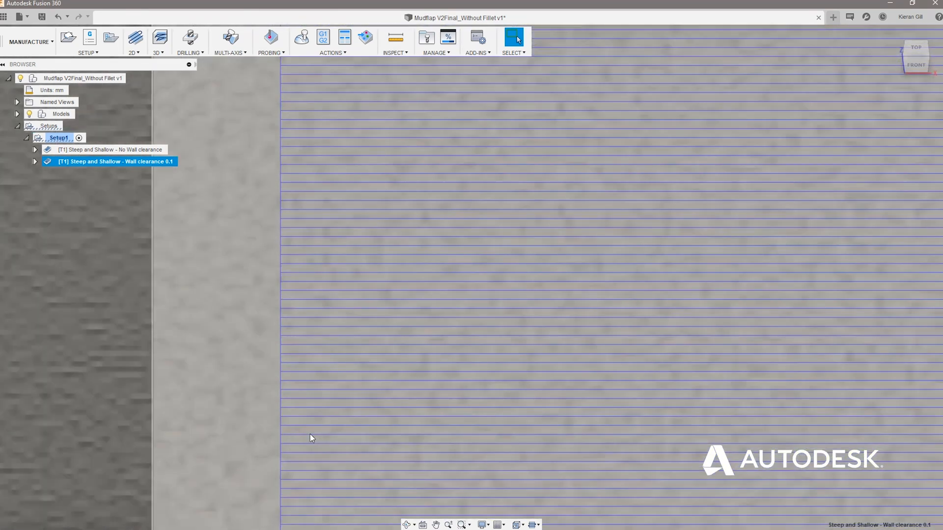
Set the Wall clearance 0.1 operation's shallow-pass wall clearance to 0.1 mm.
{"action": "double_click", "coordinate": [114, 161]}
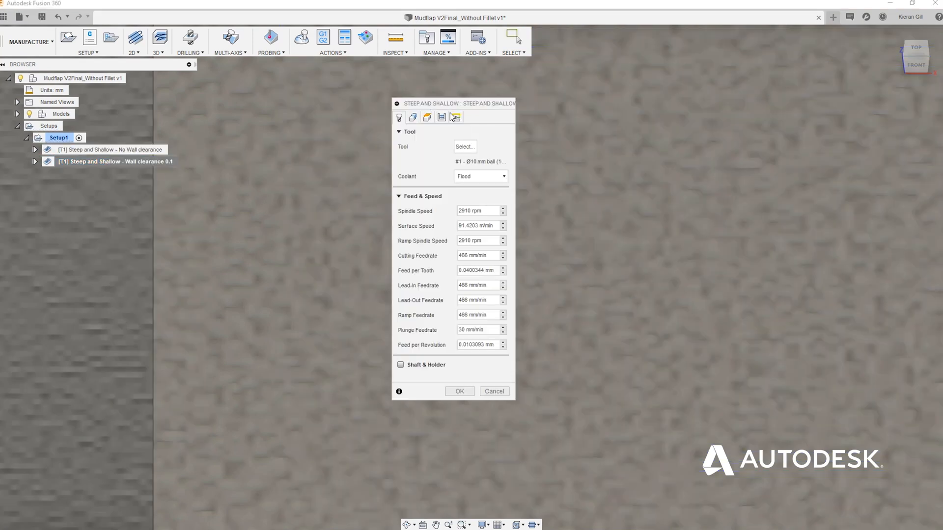
{"action": "left_click", "coordinate": [455, 117]}
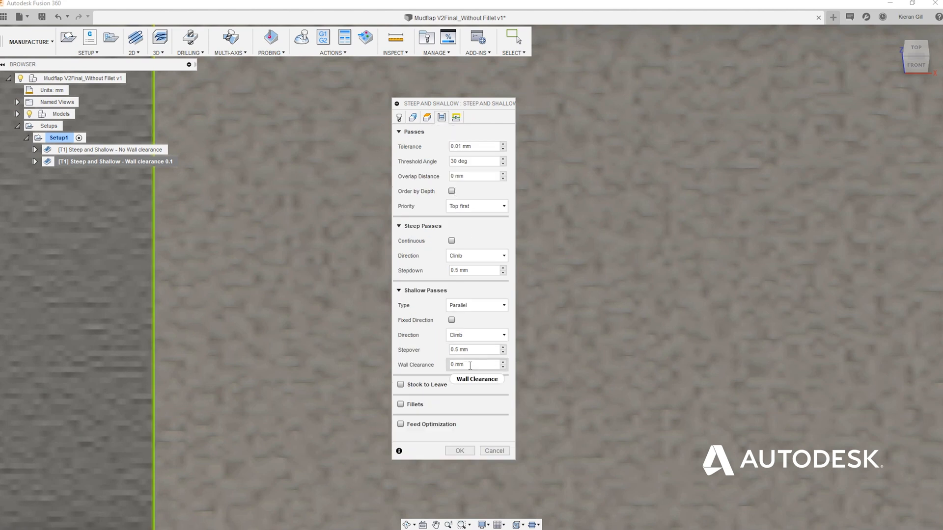
{"action": "type", "text": "0.1"}
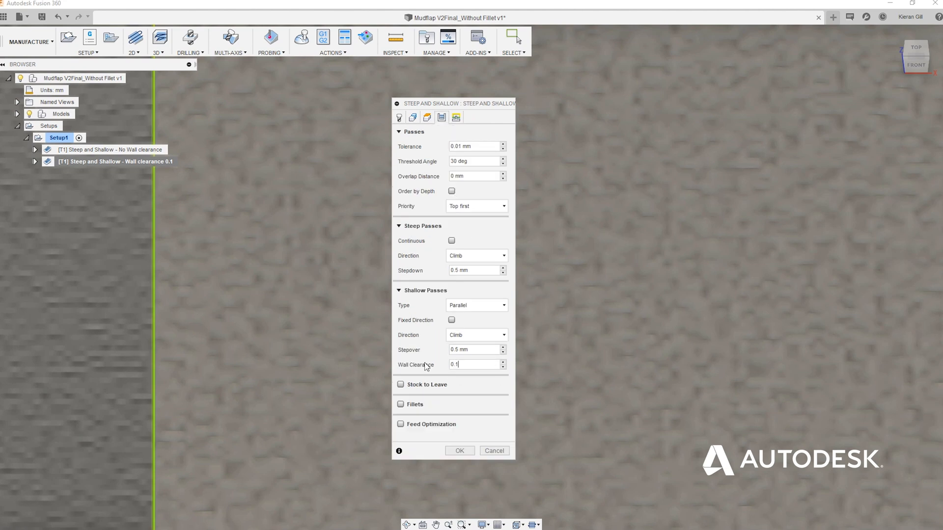
{"action": "left_click", "coordinate": [459, 451]}
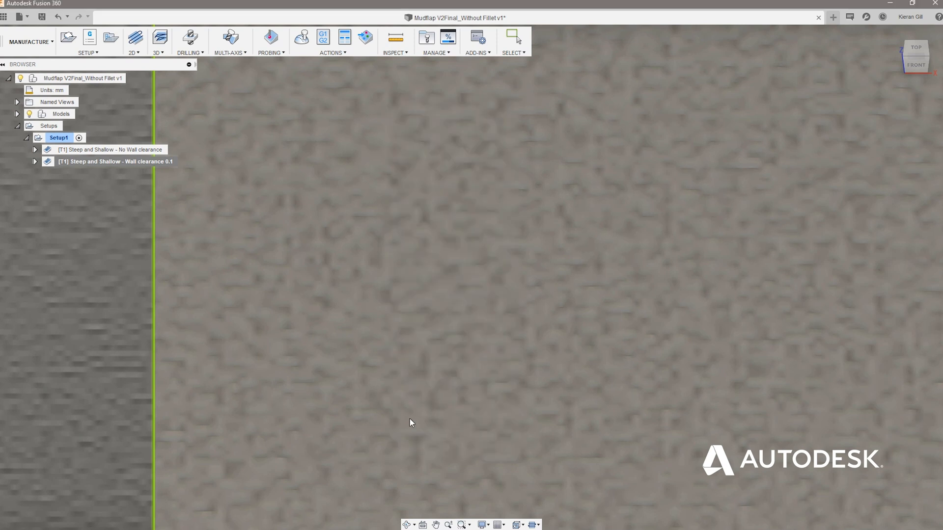
Display the No Wall clearance toolpath, then the Wall clearance 0.1 toolpath along the wall.
{"action": "left_click", "coordinate": [108, 149]}
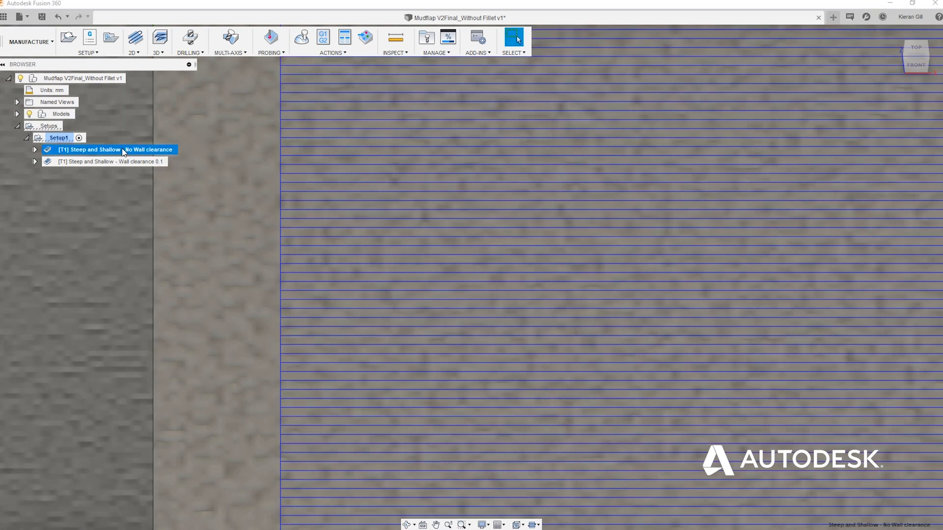
{"action": "left_click", "coordinate": [108, 161]}
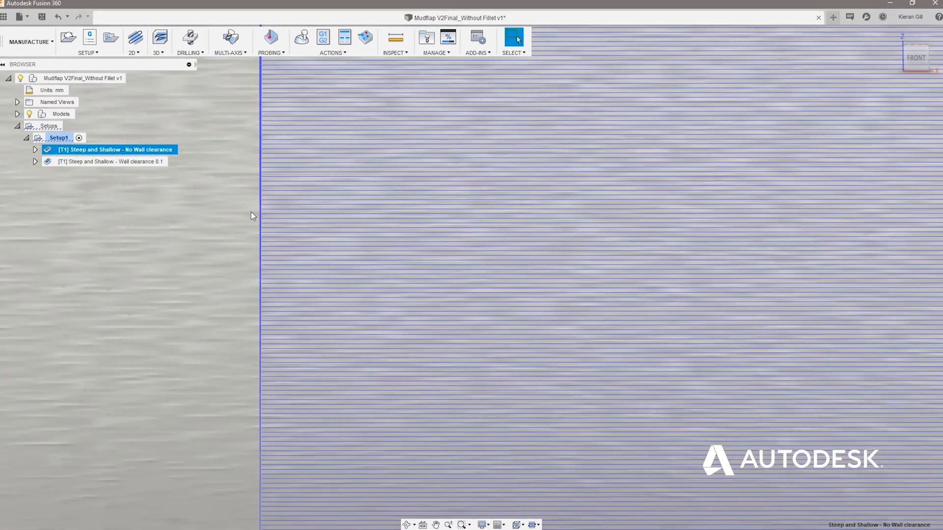
{"action": "mouse_move", "coordinate": [154, 163]}
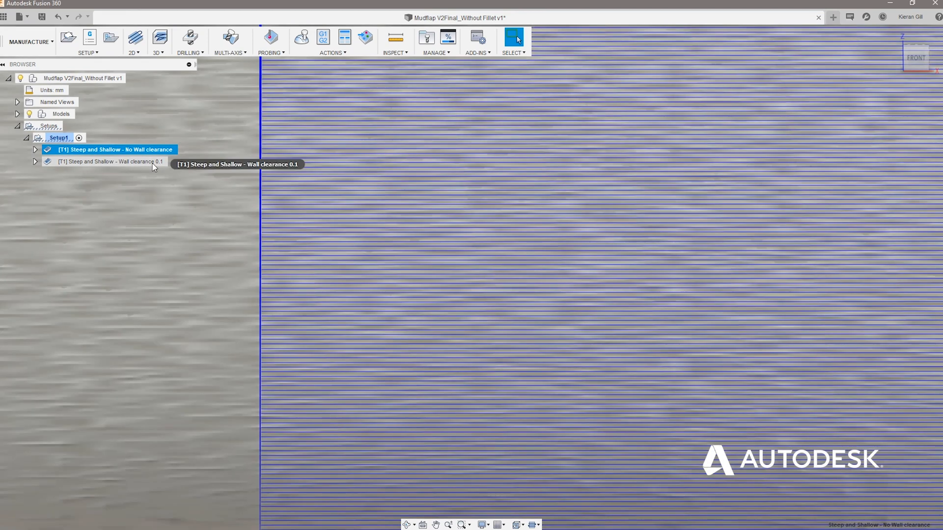
{"action": "left_click", "coordinate": [108, 162]}
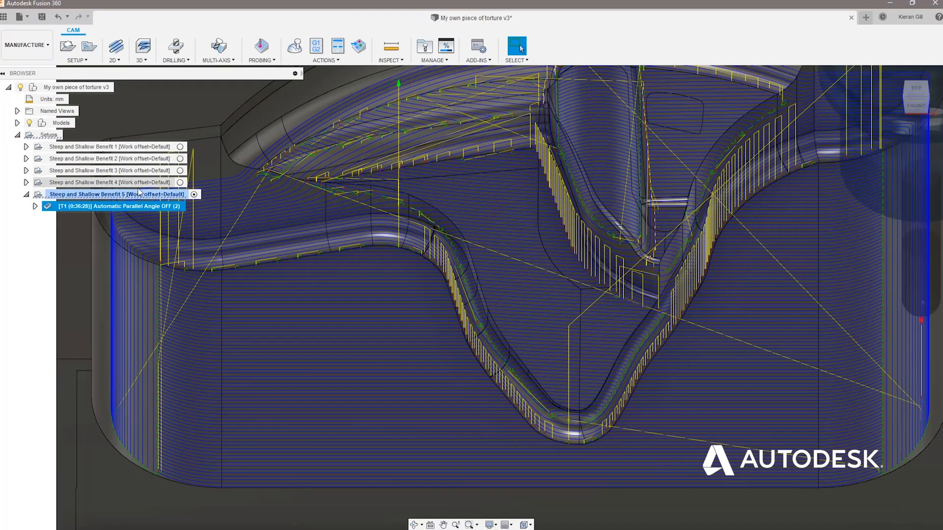
{"action": "mouse_move", "coordinate": [139, 208]}
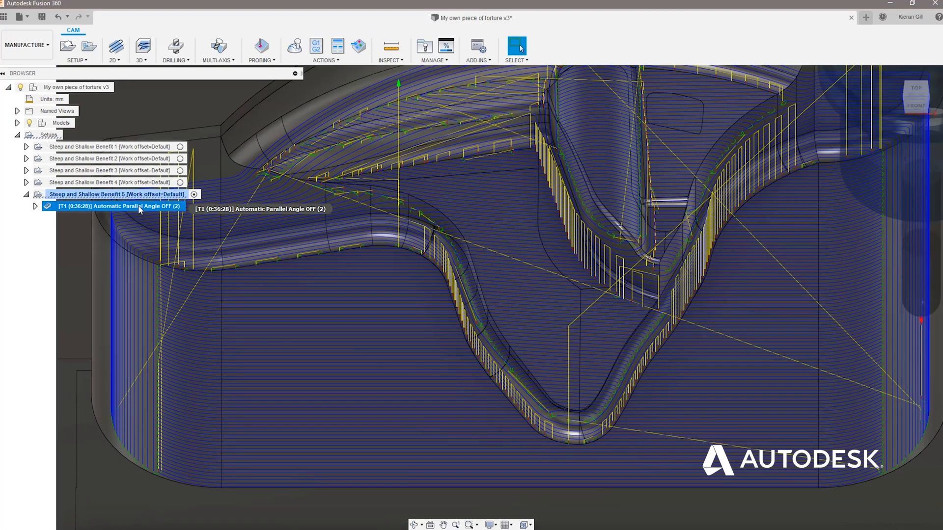
Edit Automatic Parallel Angle OFF (3), toggle Fixed Direction on then off, and confirm with automatic direction.
{"action": "right_click", "coordinate": [113, 218]}
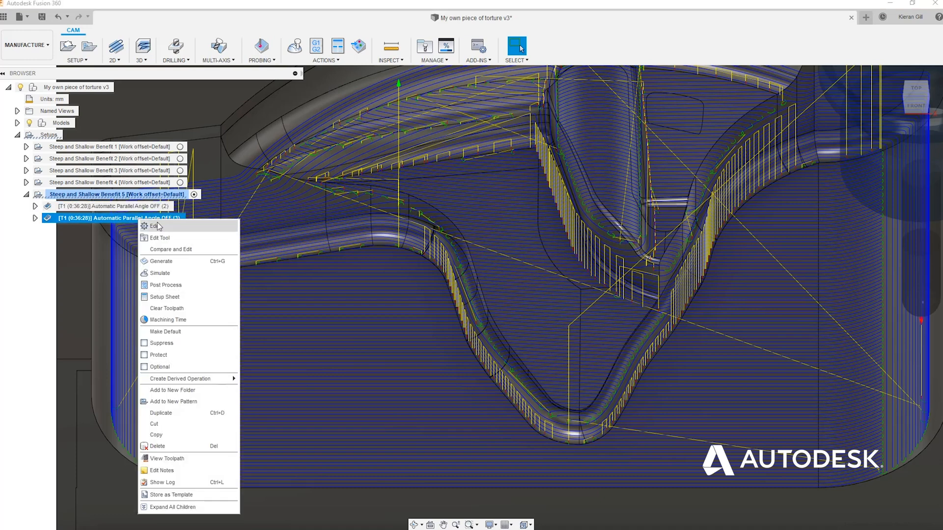
{"action": "left_click", "coordinate": [154, 226]}
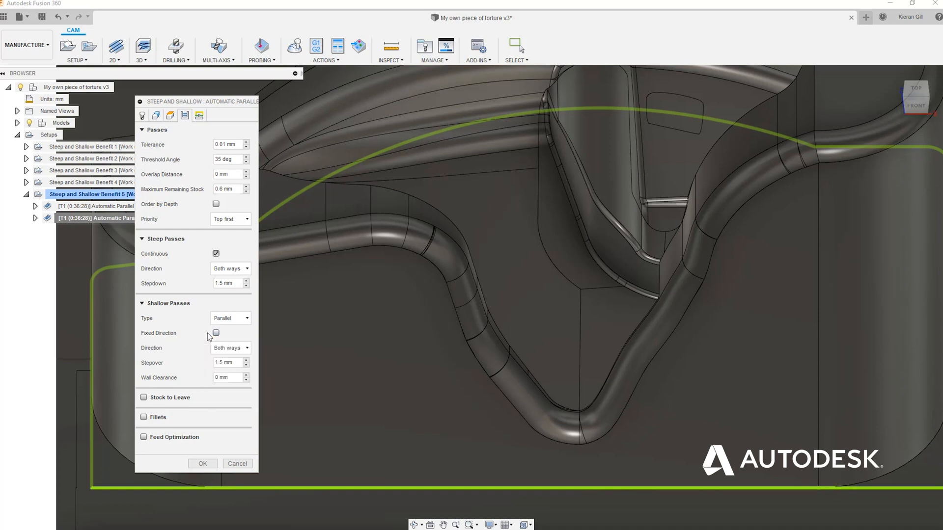
{"action": "left_click", "coordinate": [215, 333]}
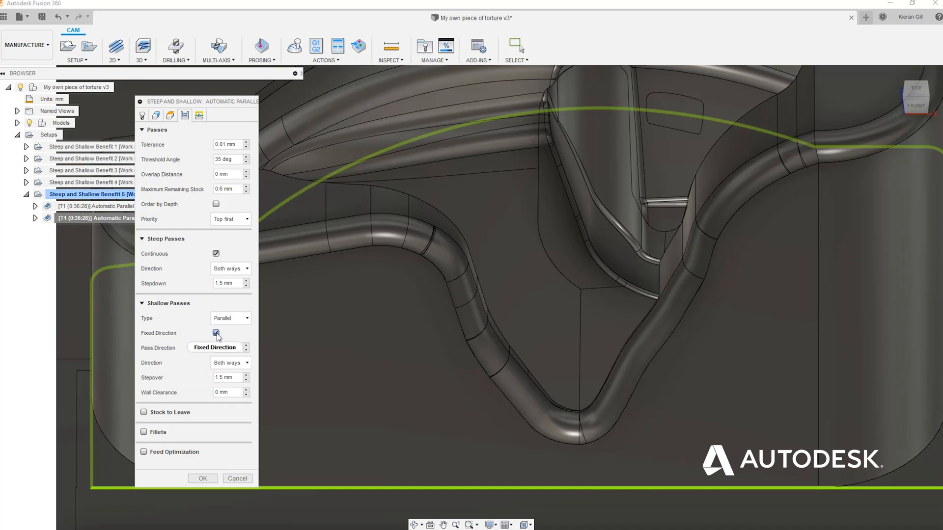
{"action": "mouse_move", "coordinate": [216, 334]}
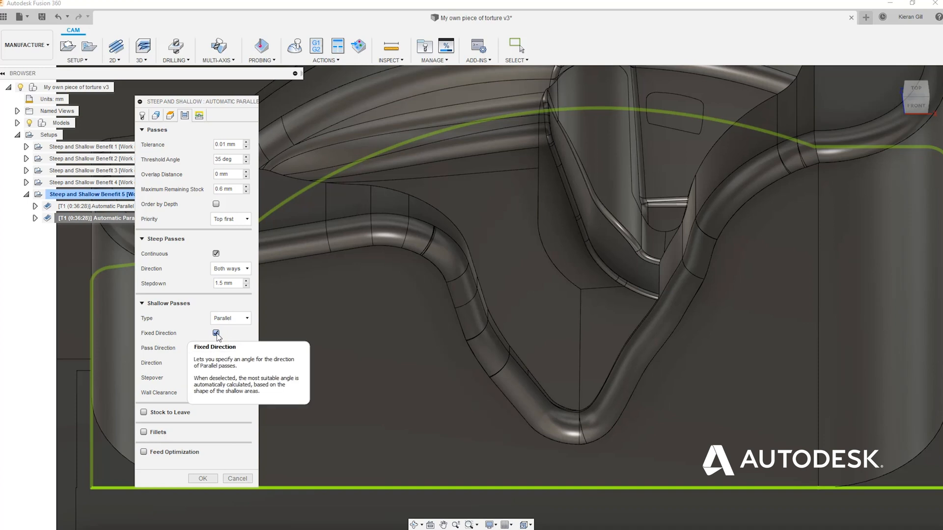
{"action": "left_click", "coordinate": [216, 333]}
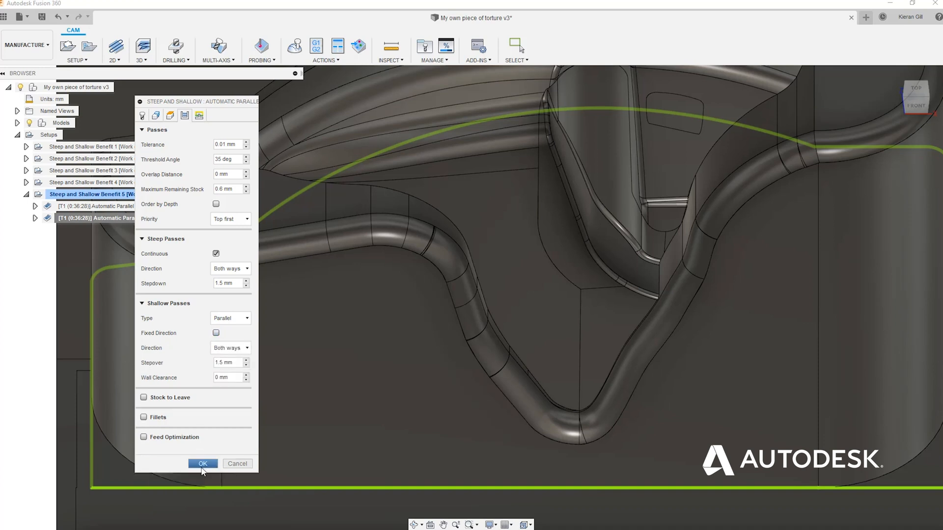
{"action": "left_click", "coordinate": [203, 463]}
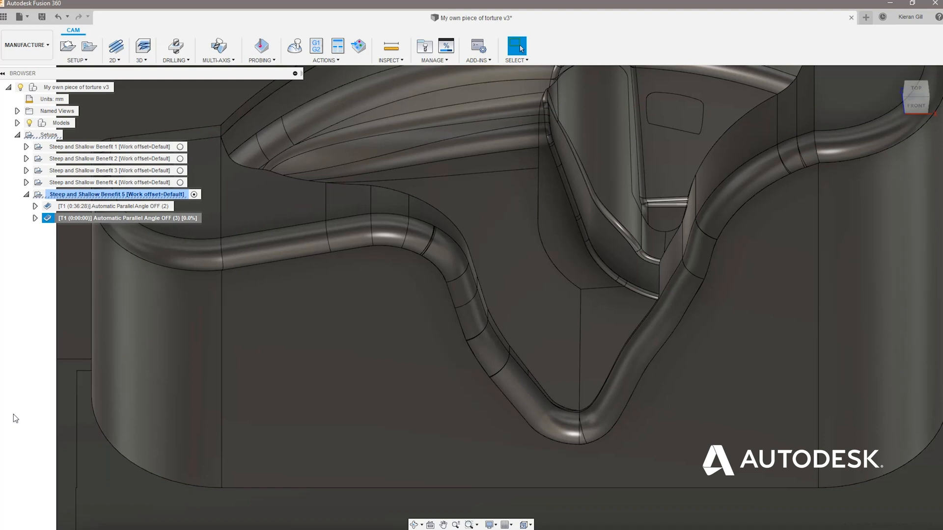
{"action": "mouse_move", "coordinate": [108, 206]}
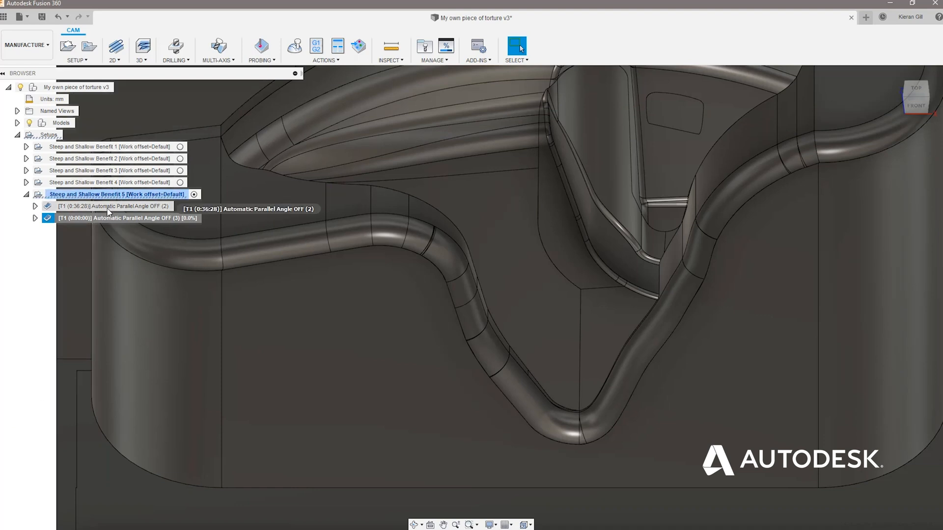
Show the toolpaths of Automatic Parallel Angle OFF (2) and (3) over the part.
{"action": "left_click", "coordinate": [114, 205]}
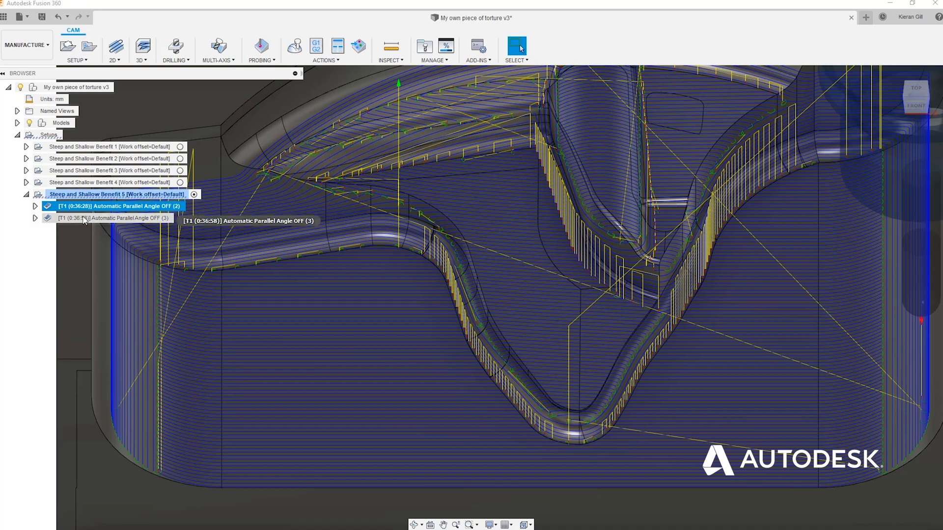
{"action": "left_click", "coordinate": [114, 218]}
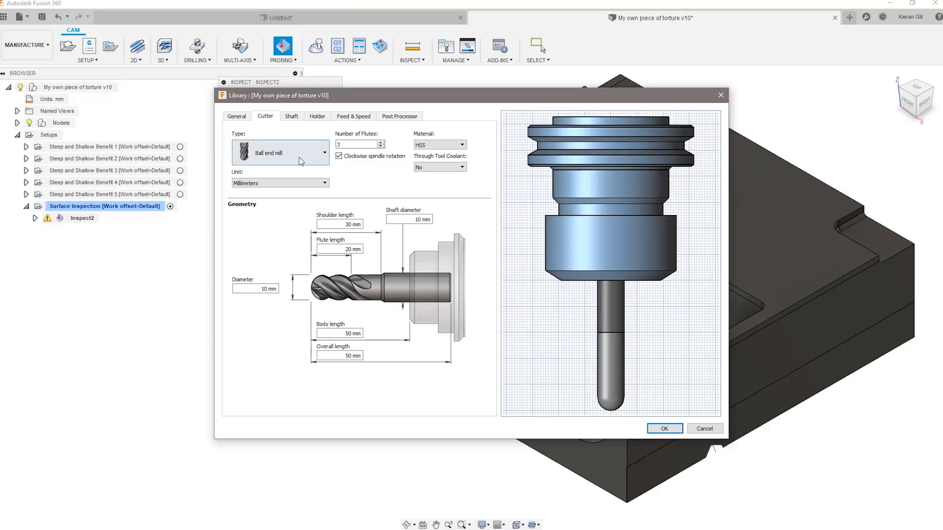
Switch Inspect2's tool type to probe so the Ø3 mm probe is used.
{"action": "left_click", "coordinate": [279, 153]}
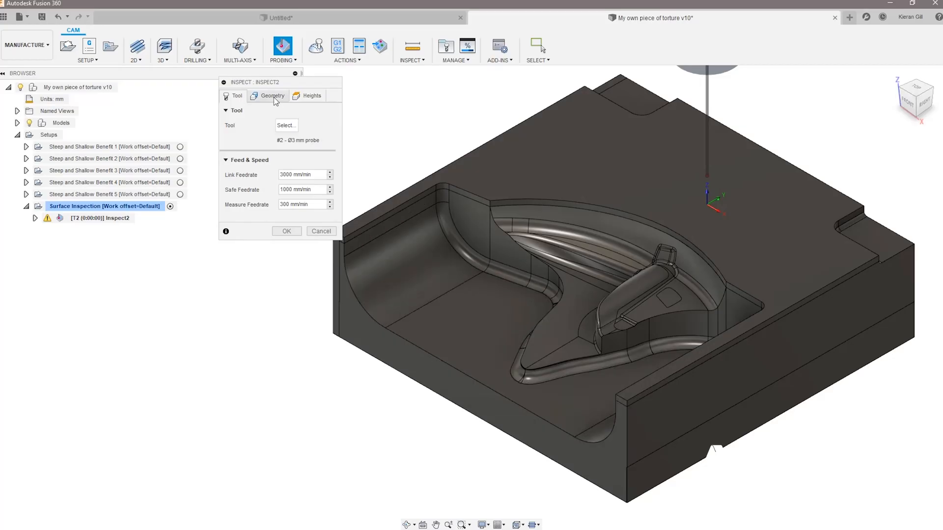
Select the curved wall and pocket faces as probing positions for Inspect2's geometry.
{"action": "left_click", "coordinate": [272, 95]}
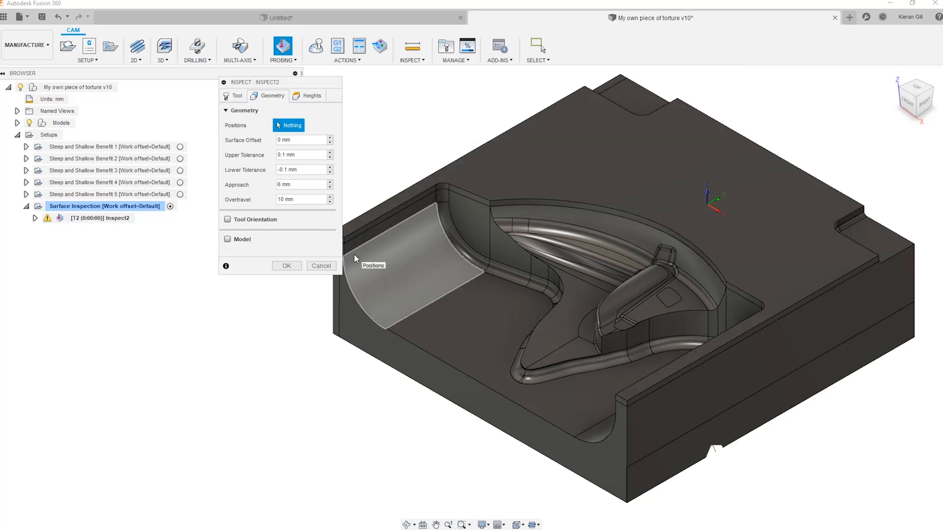
{"action": "left_click", "coordinate": [422, 208]}
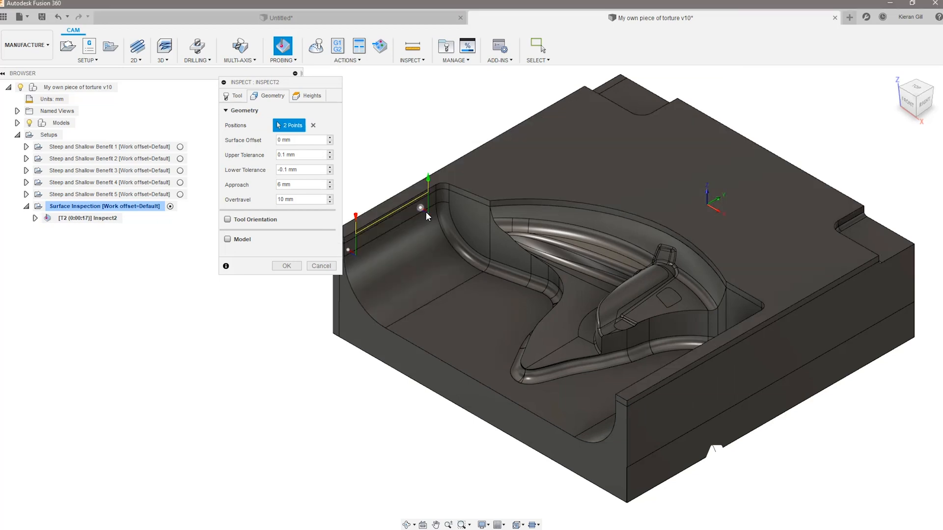
{"action": "left_click", "coordinate": [409, 271]}
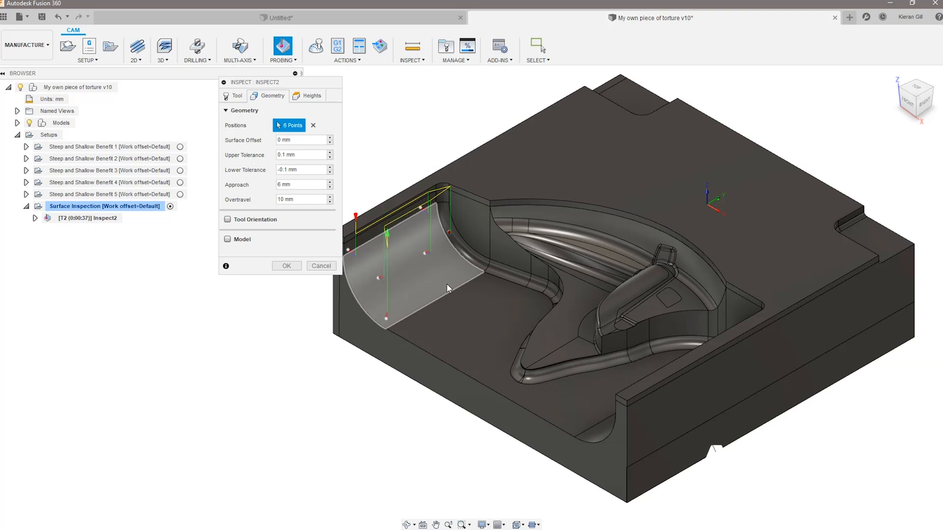
{"action": "left_click", "coordinate": [286, 266]}
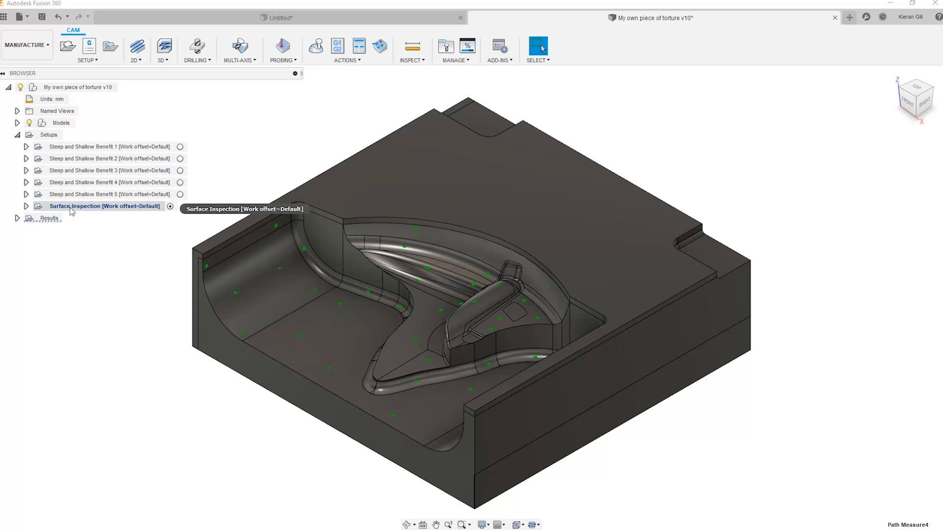
Run the Surface Inspection measurement to produce Measure6 with Path Measure5 results.
{"action": "left_click", "coordinate": [105, 206]}
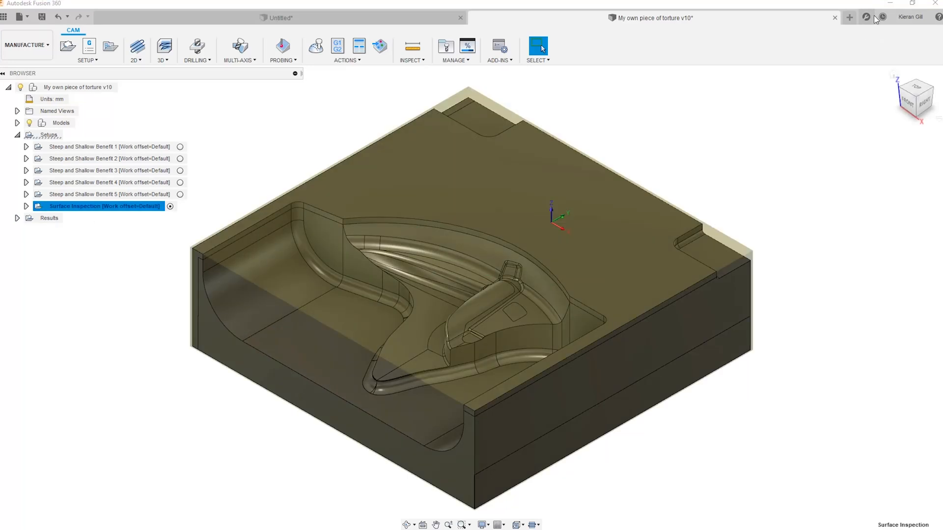
{"action": "left_click", "coordinate": [866, 17]}
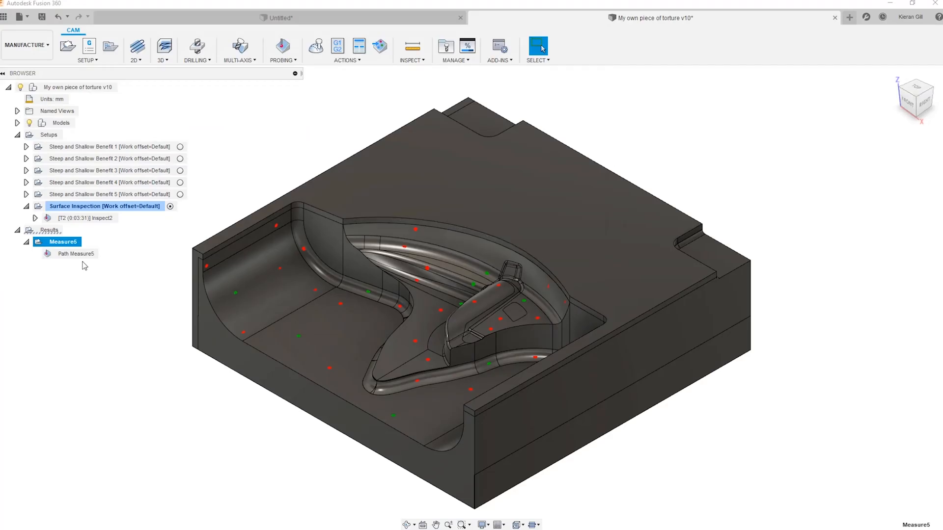
Review Path Measure5 to see which probed points show red and green deviation.
{"action": "left_click", "coordinate": [76, 254]}
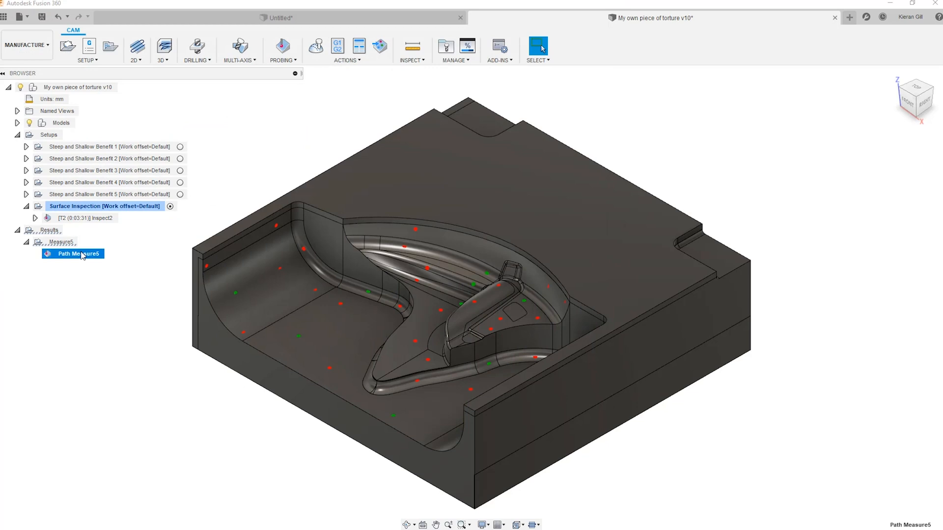
{"action": "left_click", "coordinate": [78, 254]}
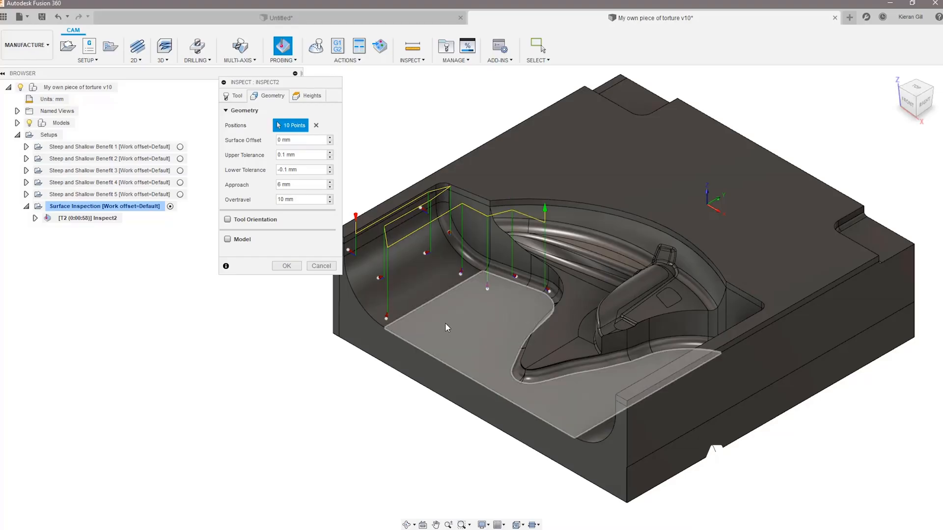
Confirm the 10 selected faces to regenerate Inspect2's probing toolpath across the pocket.
{"action": "left_click", "coordinate": [286, 266]}
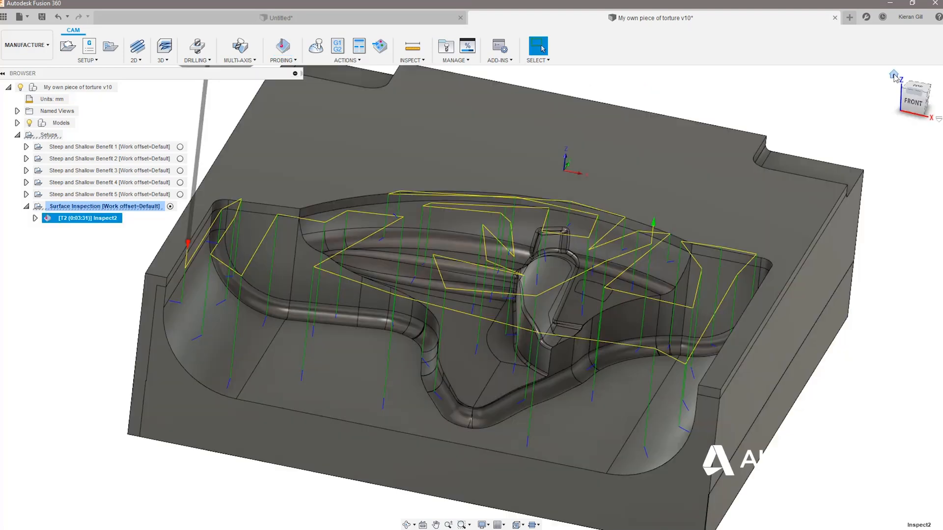